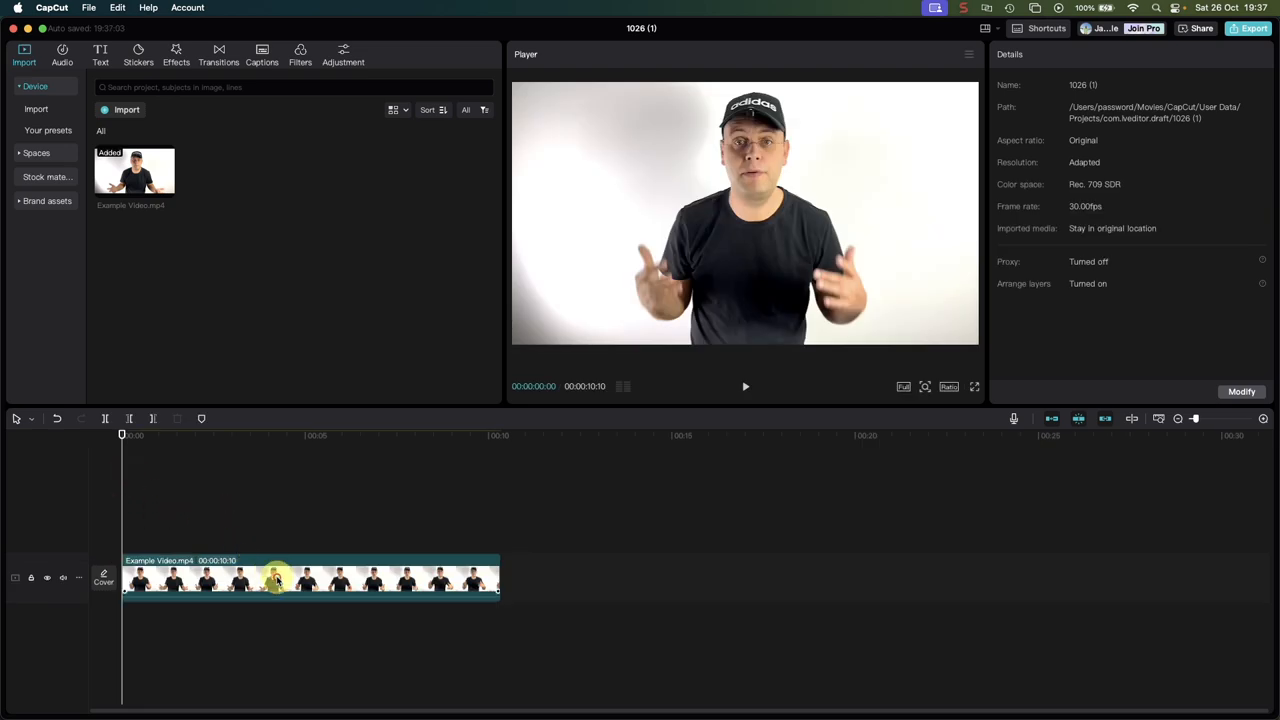
- Select the Example Video.mp4 clip on the timeline to show its basic transform settings
{"action": "left_click", "coordinate": [310, 578]}
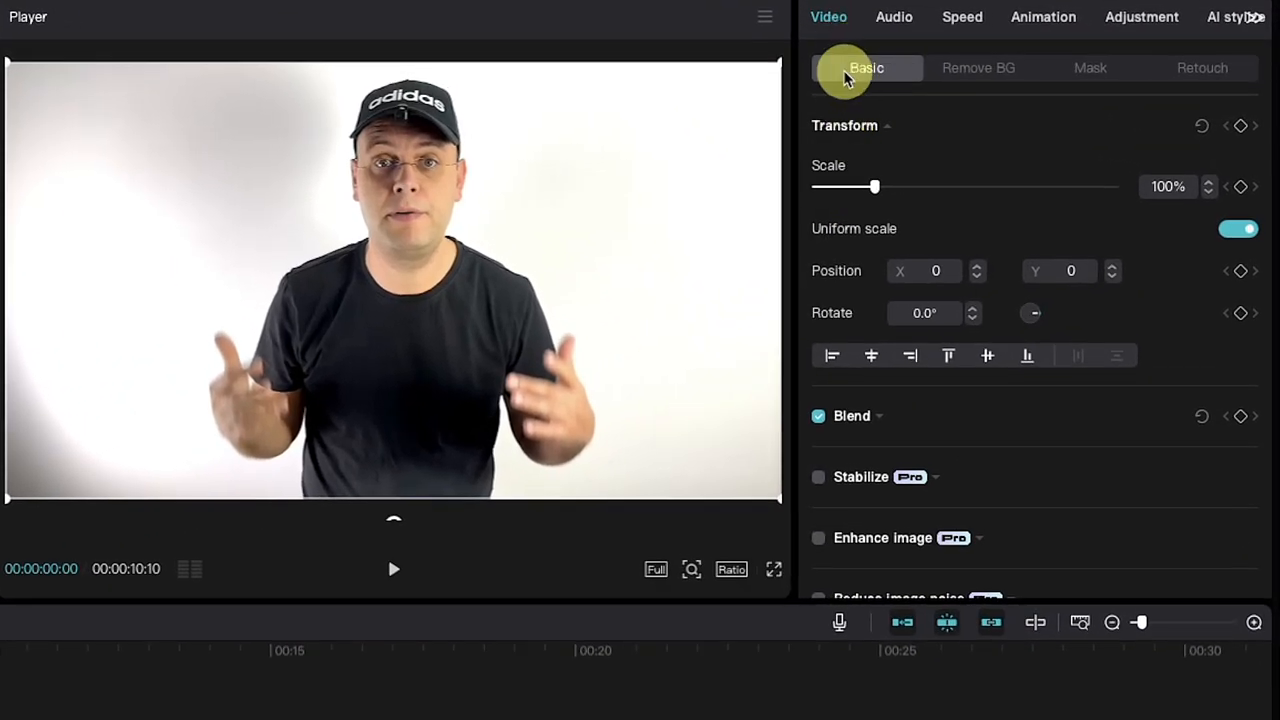
{"action": "mouse_move", "coordinate": [1020, 77]}
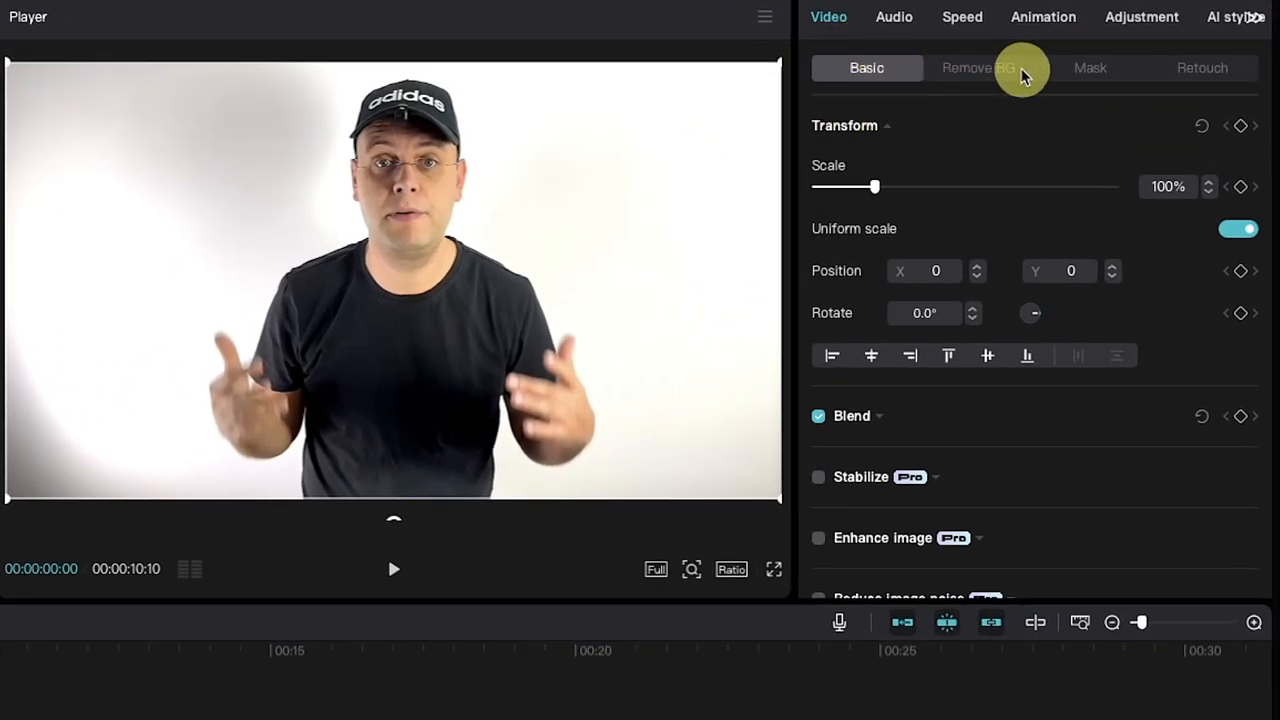
- Switch the Example Video.mp4 properties to the Remove BG options
{"action": "left_click", "coordinate": [978, 67]}
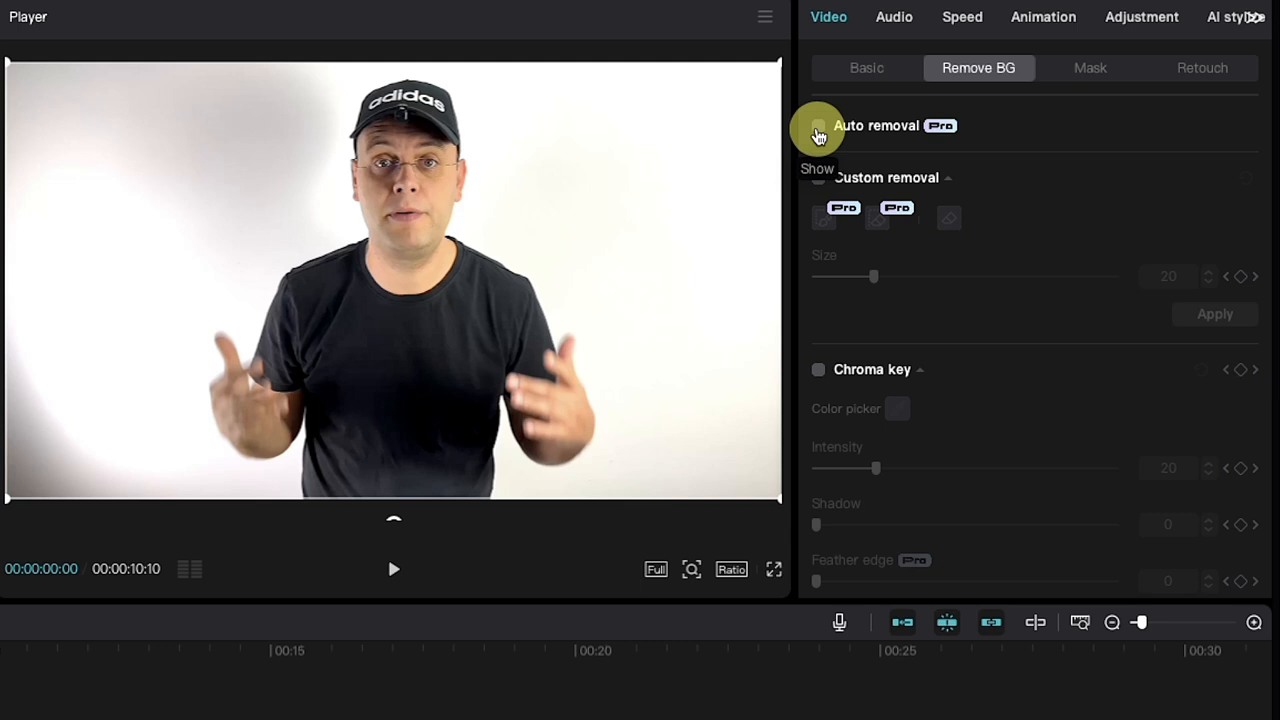
- Turn on Auto removal to cut the presenter out of the white background
{"action": "left_click", "coordinate": [818, 125]}
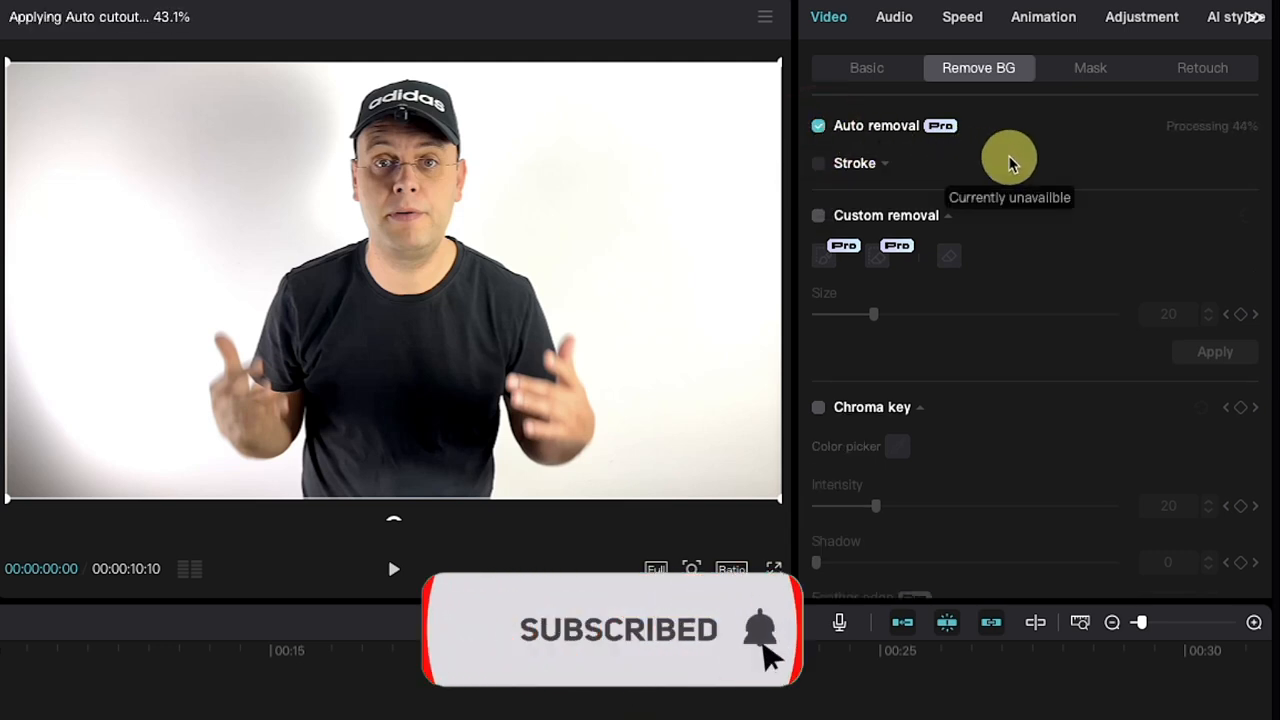
{"action": "mouse_move", "coordinate": [230, 20]}
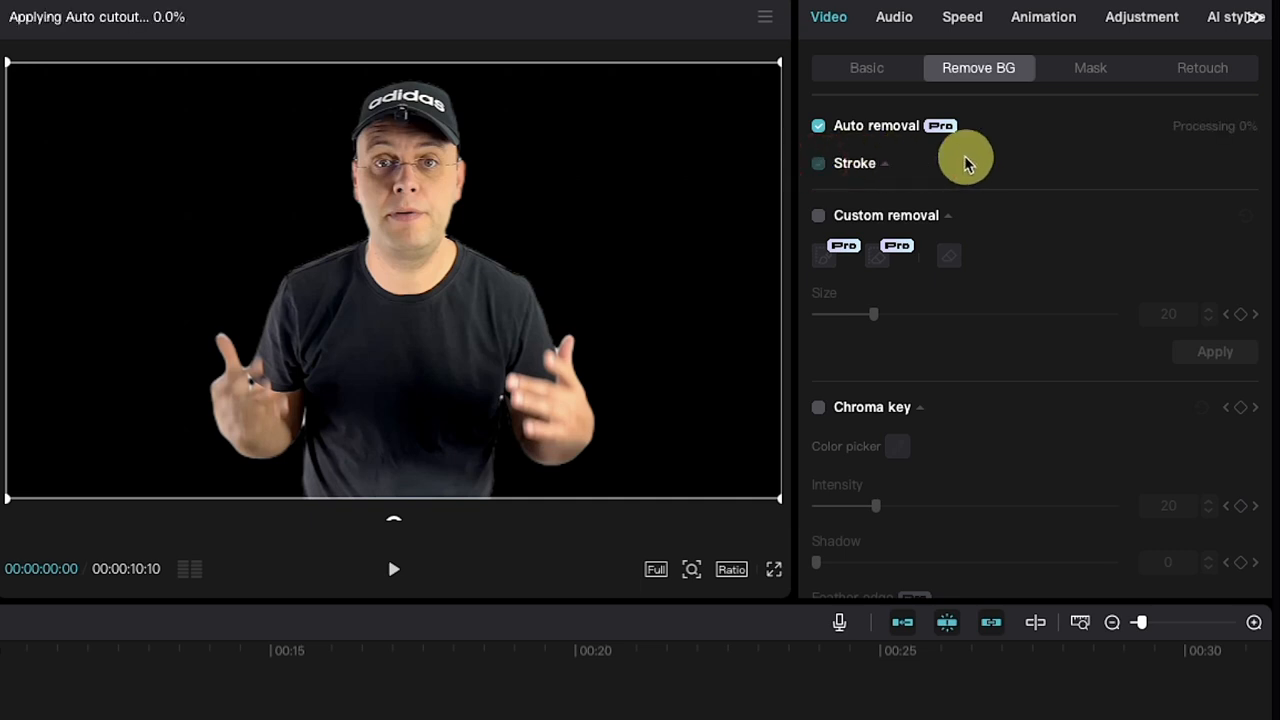
{"action": "left_click", "coordinate": [818, 163]}
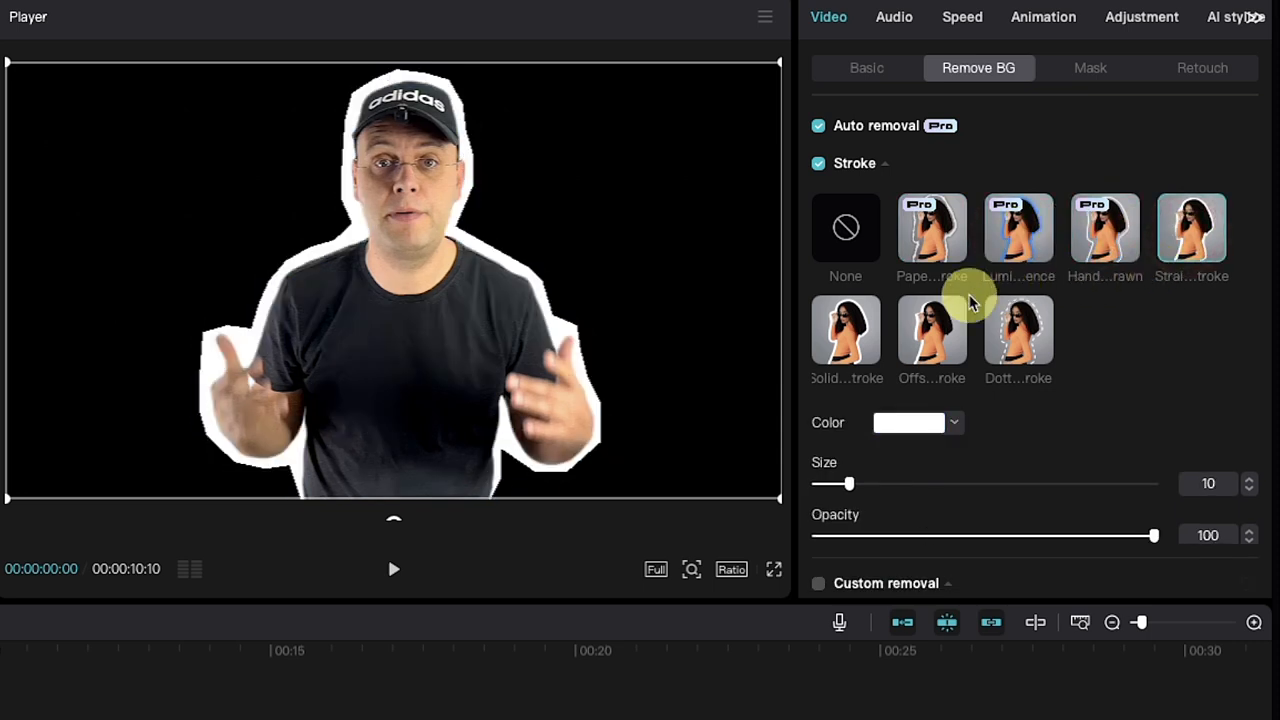
{"action": "left_click", "coordinate": [932, 330]}
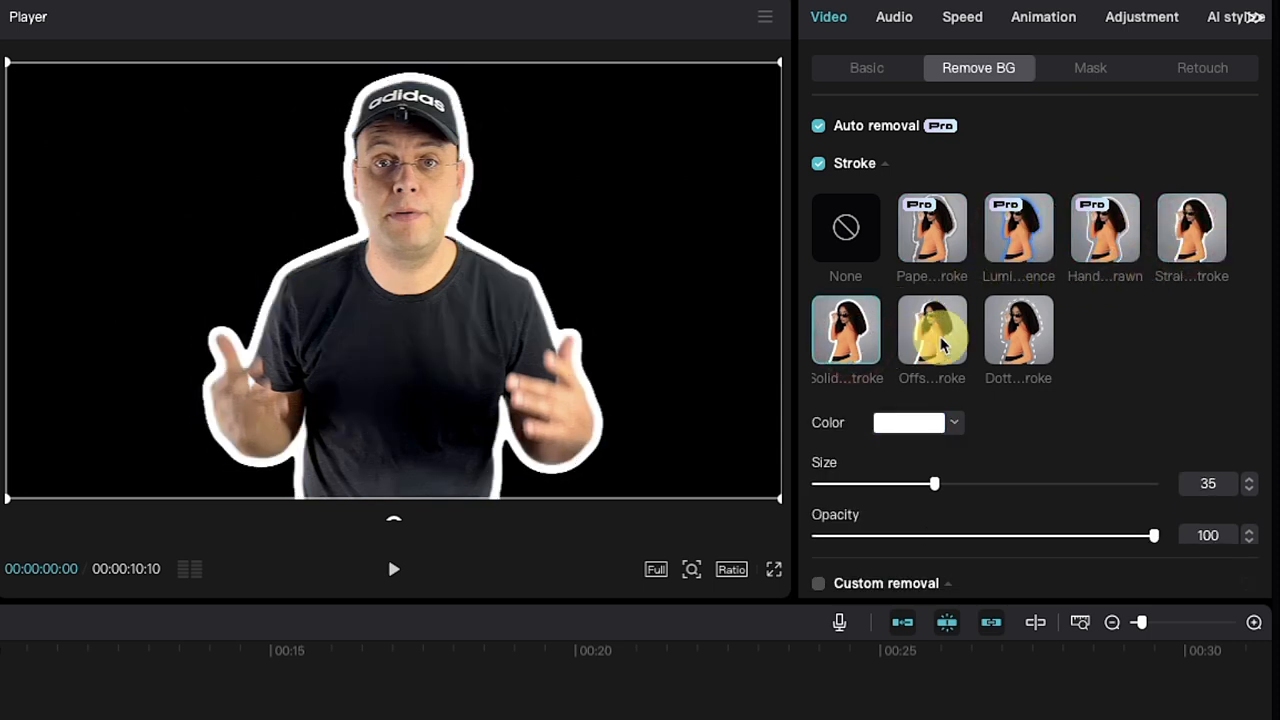
{"action": "left_click", "coordinate": [1018, 330]}
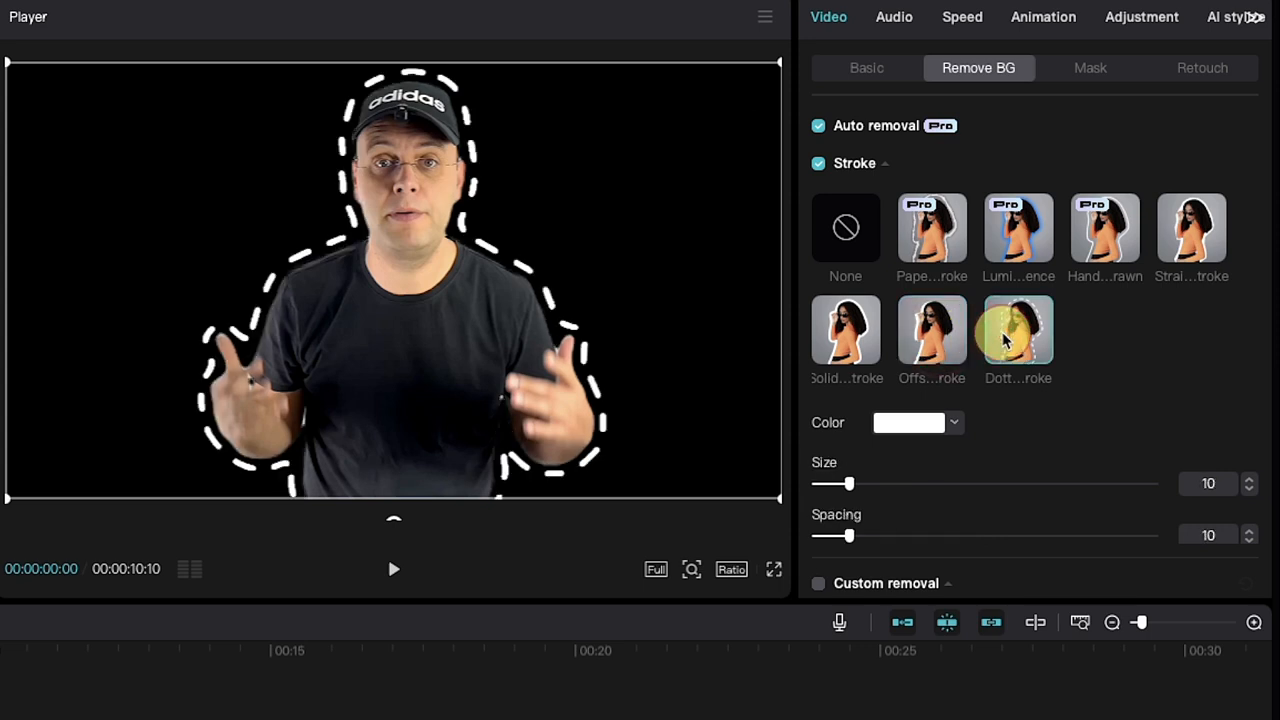
{"action": "left_click", "coordinate": [818, 163]}
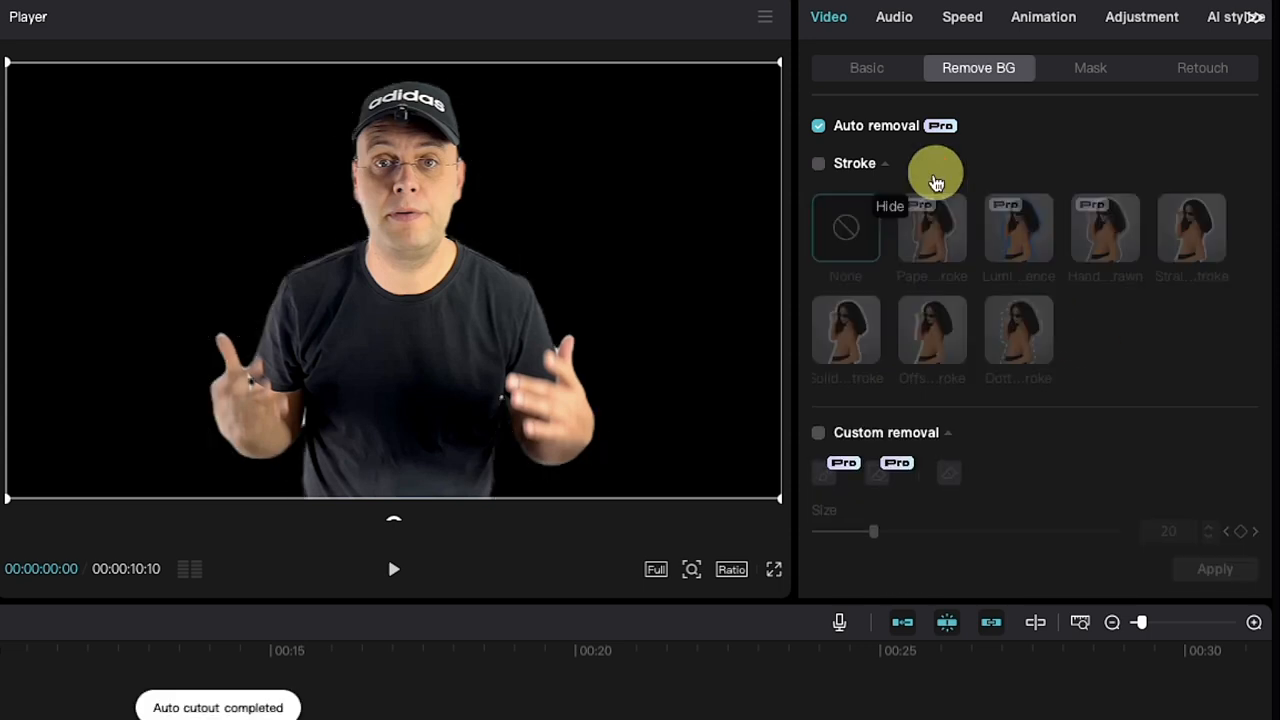
- Place the blurred crowd clip Video BG.mp4 after the presenter clip on the timeline
{"action": "left_click", "coordinate": [393, 568]}
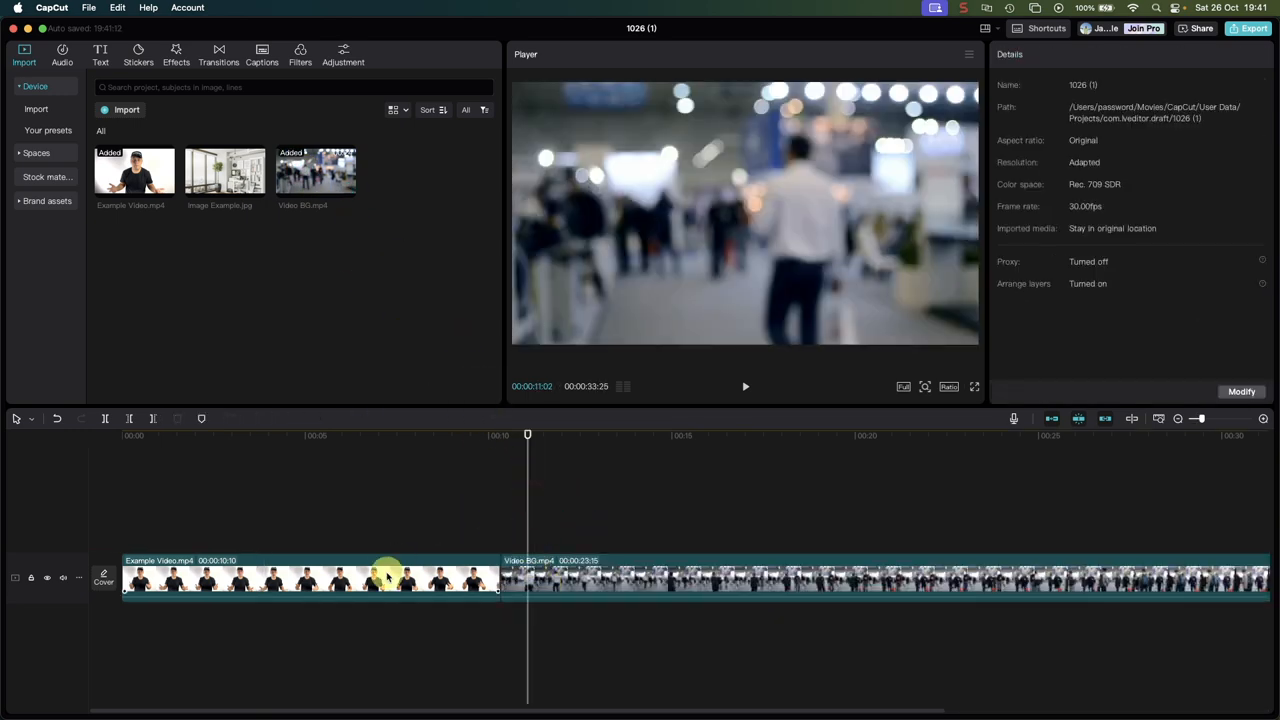
- Put the presenter clip on an overlay track above the crowd video
{"action": "left_click_drag", "start_coordinate": [527, 434], "coordinate": [310, 434]}
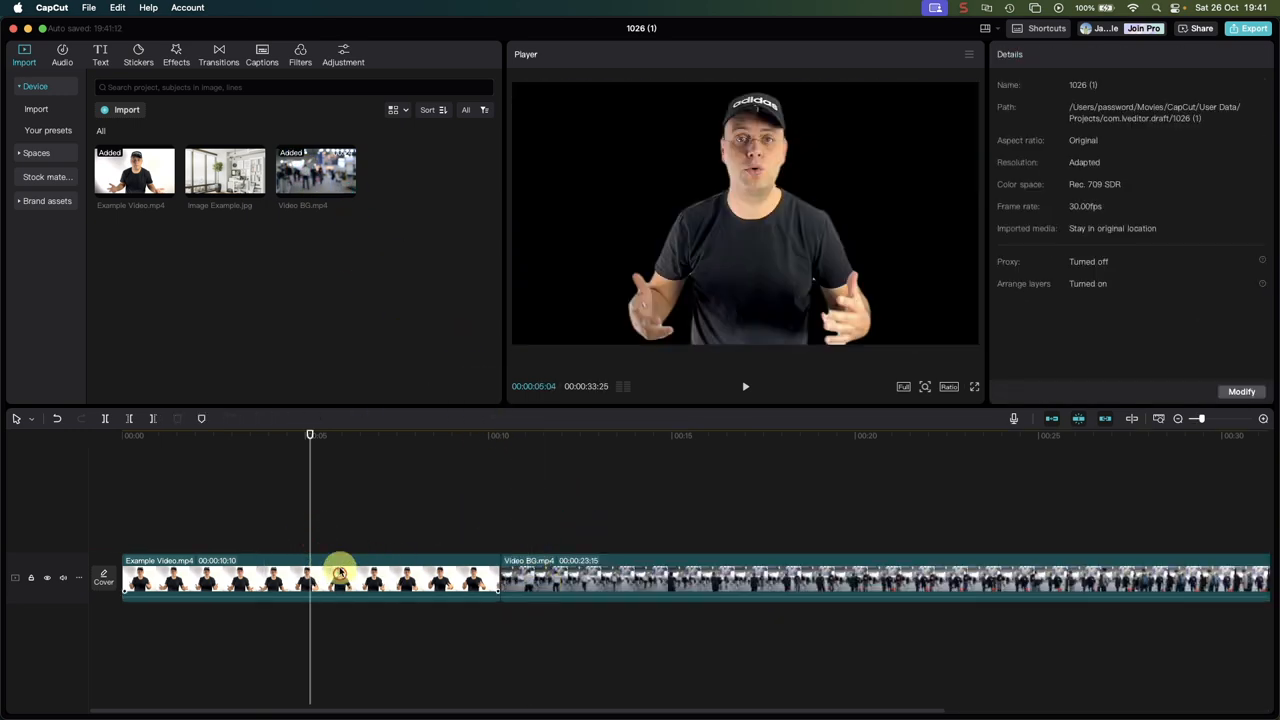
{"action": "left_click", "coordinate": [310, 528]}
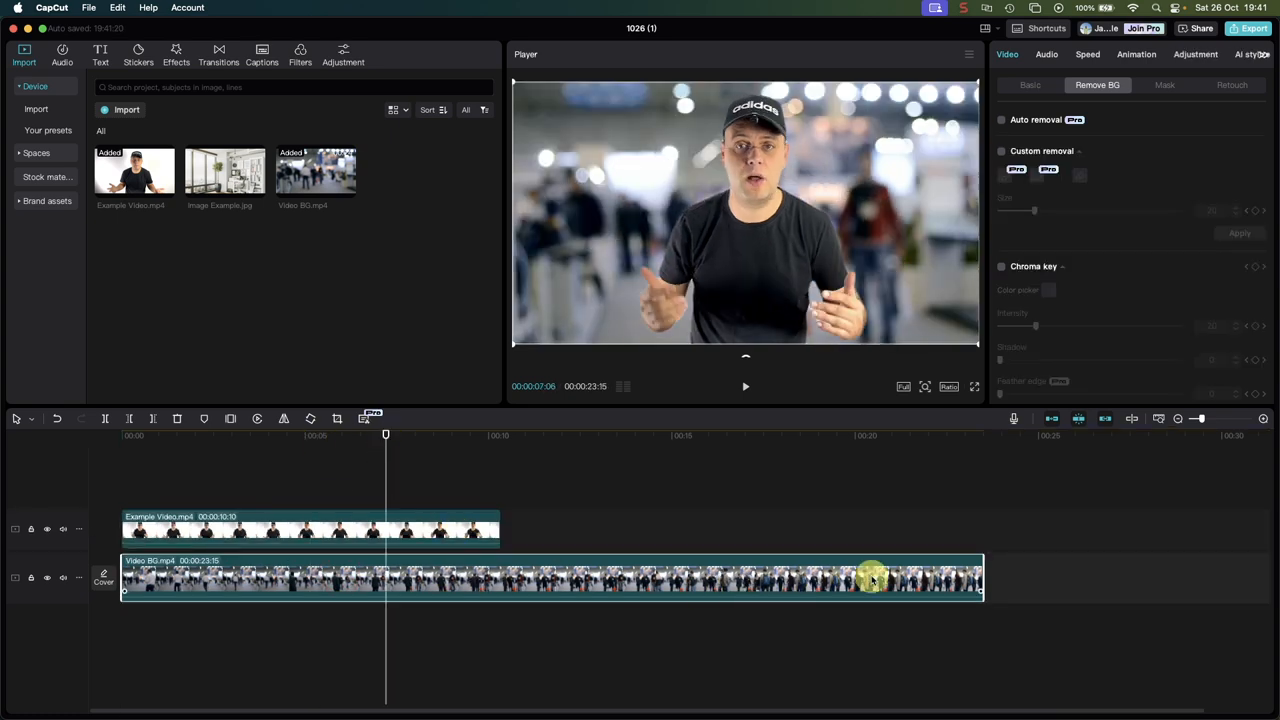
- Trim the crowd video's right edge to shorten it
{"action": "left_click_drag", "start_coordinate": [980, 578], "coordinate": [520, 578]}
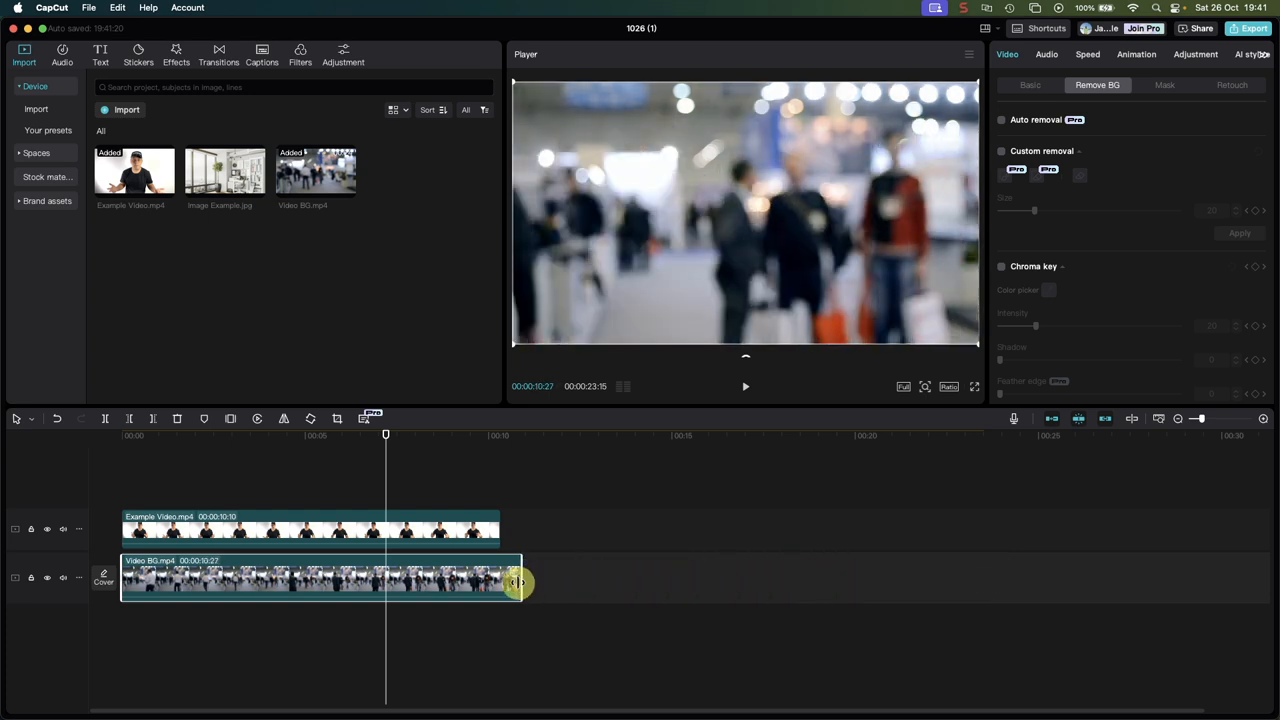
{"action": "left_click_drag", "start_coordinate": [519, 582], "coordinate": [497, 582]}
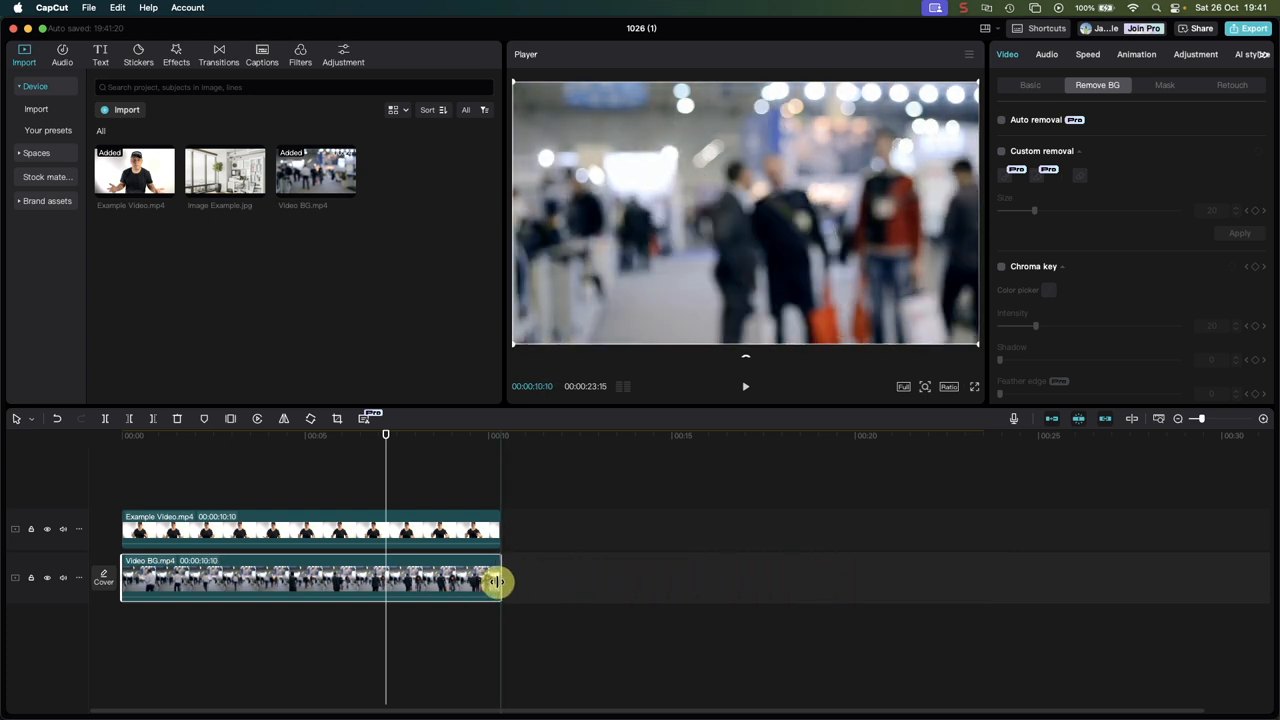
{"action": "left_click_drag", "start_coordinate": [497, 582], "coordinate": [425, 582]}
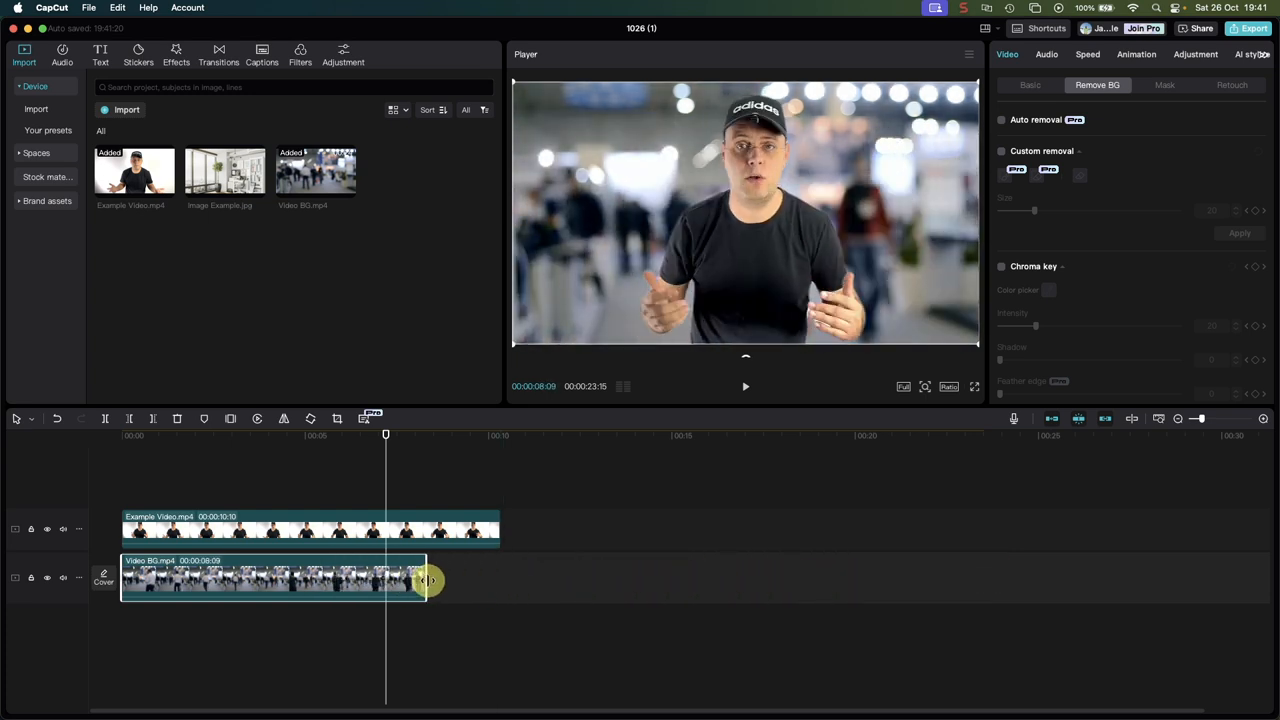
- Replace the crowd video with Image Example.jpg, extended to 00:00:10:10
{"action": "left_click_drag", "start_coordinate": [428, 581], "coordinate": [498, 581]}
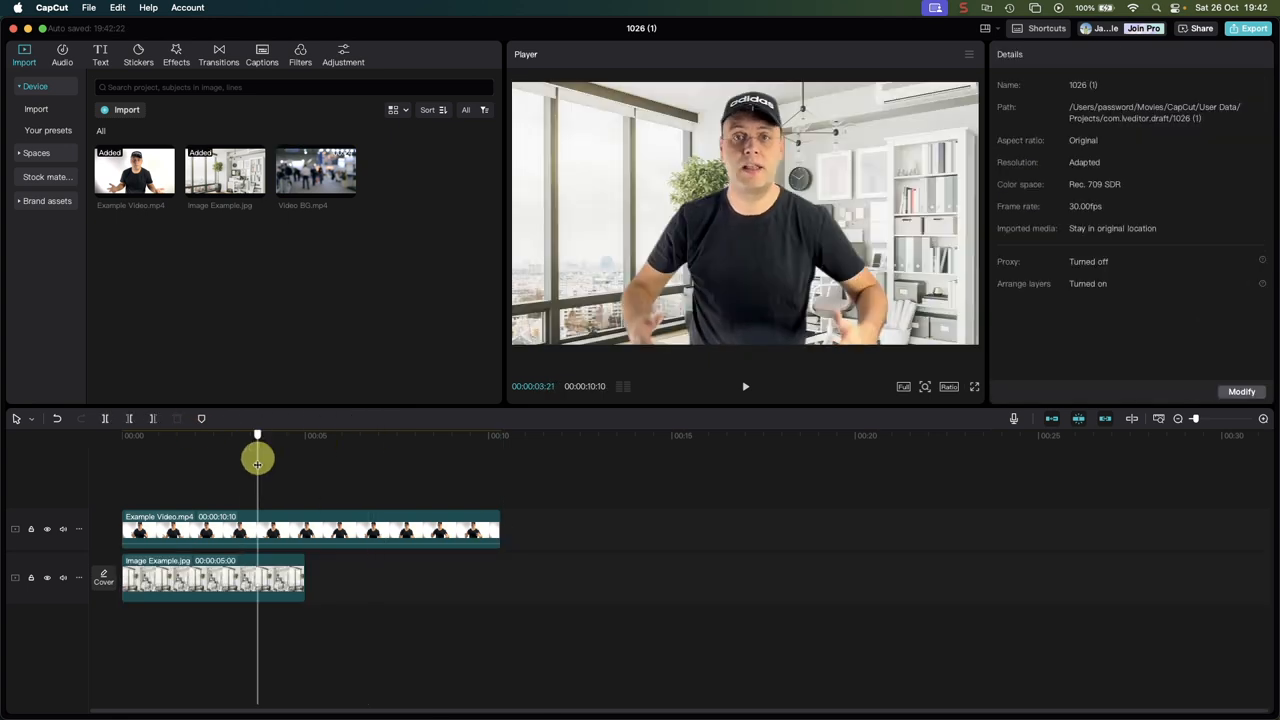
{"action": "left_click", "coordinate": [212, 578]}
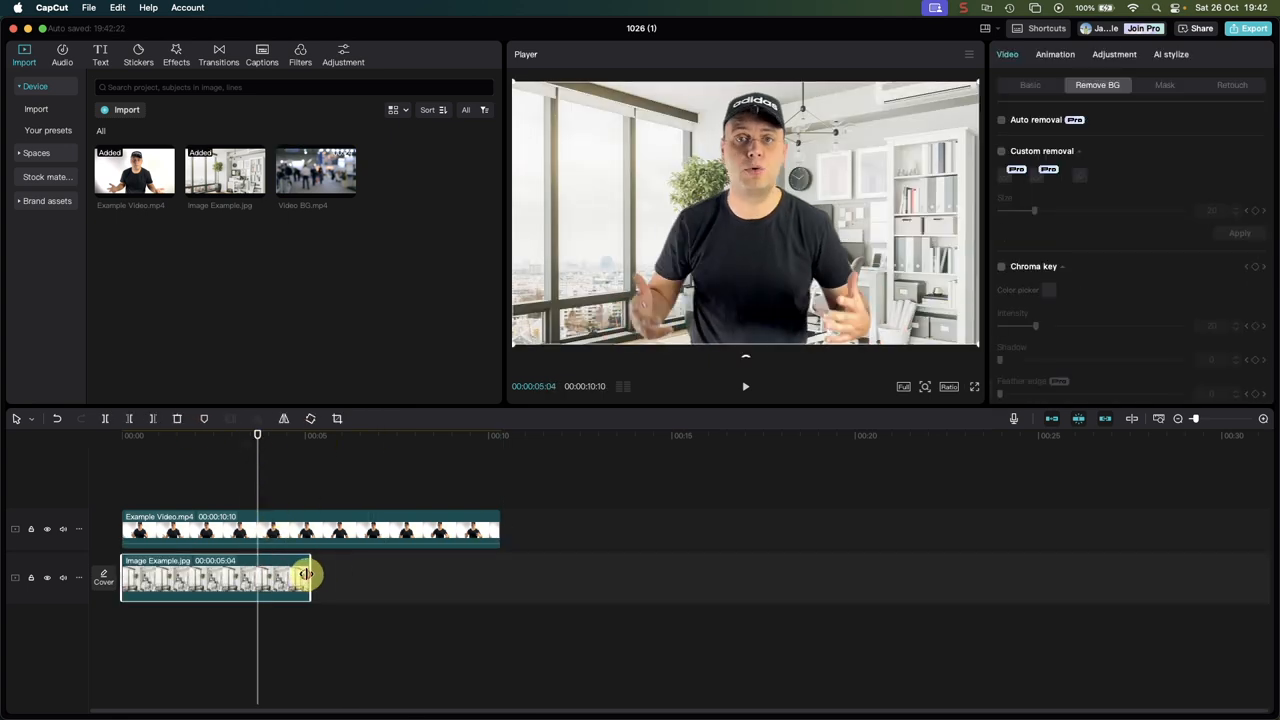
{"action": "left_click_drag", "start_coordinate": [305, 578], "coordinate": [500, 578]}
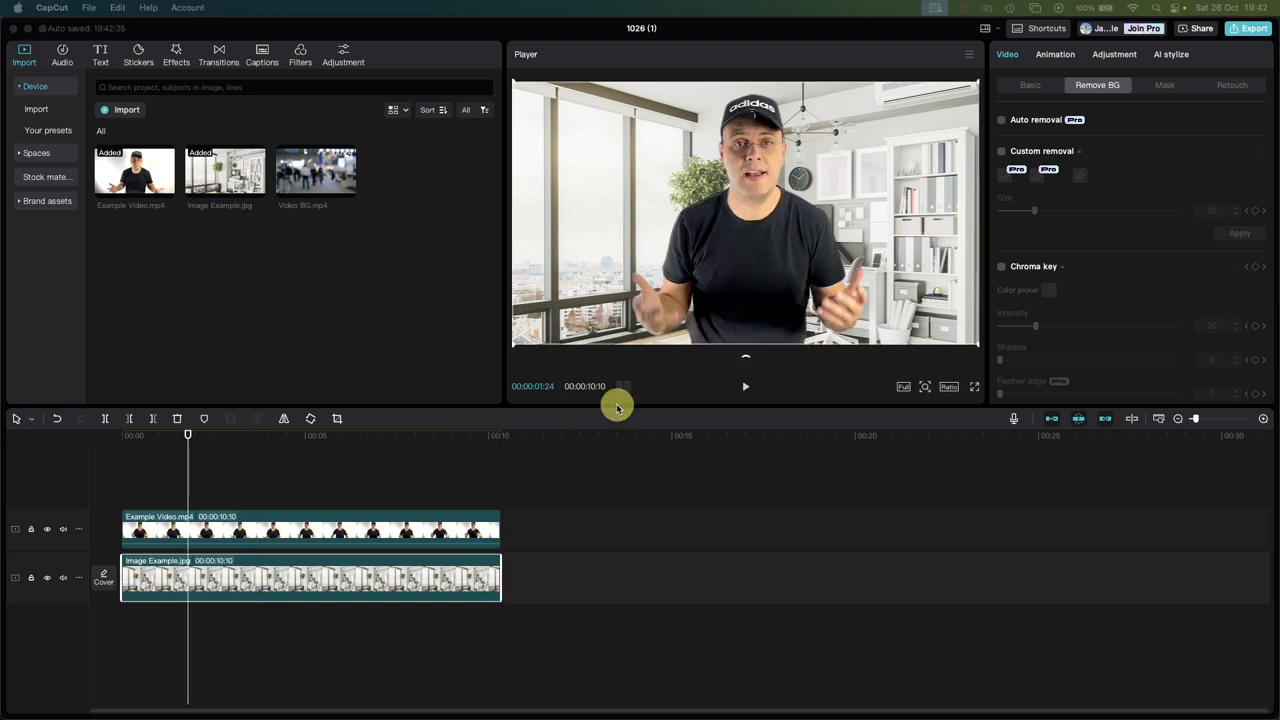